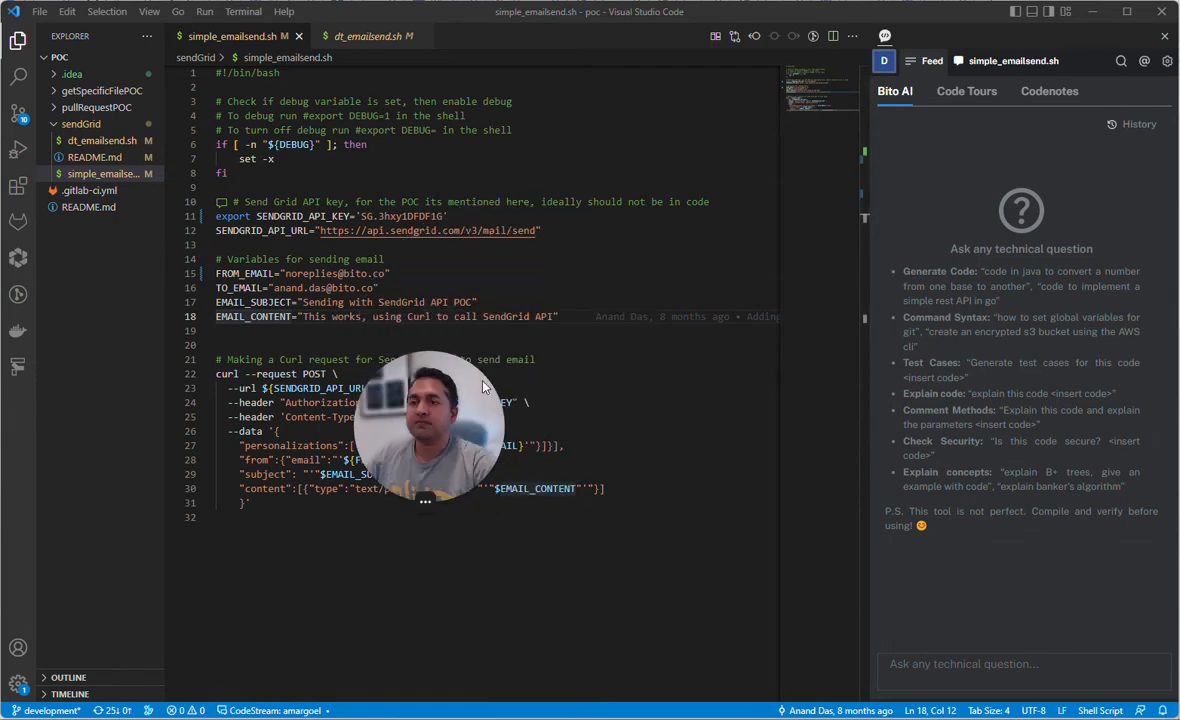
# Step: Ask Bito for Java code to convert a number from one base to another and get the convertBase method
pyautogui.moveTo(424, 420); pyautogui.dragTo(94, 620)
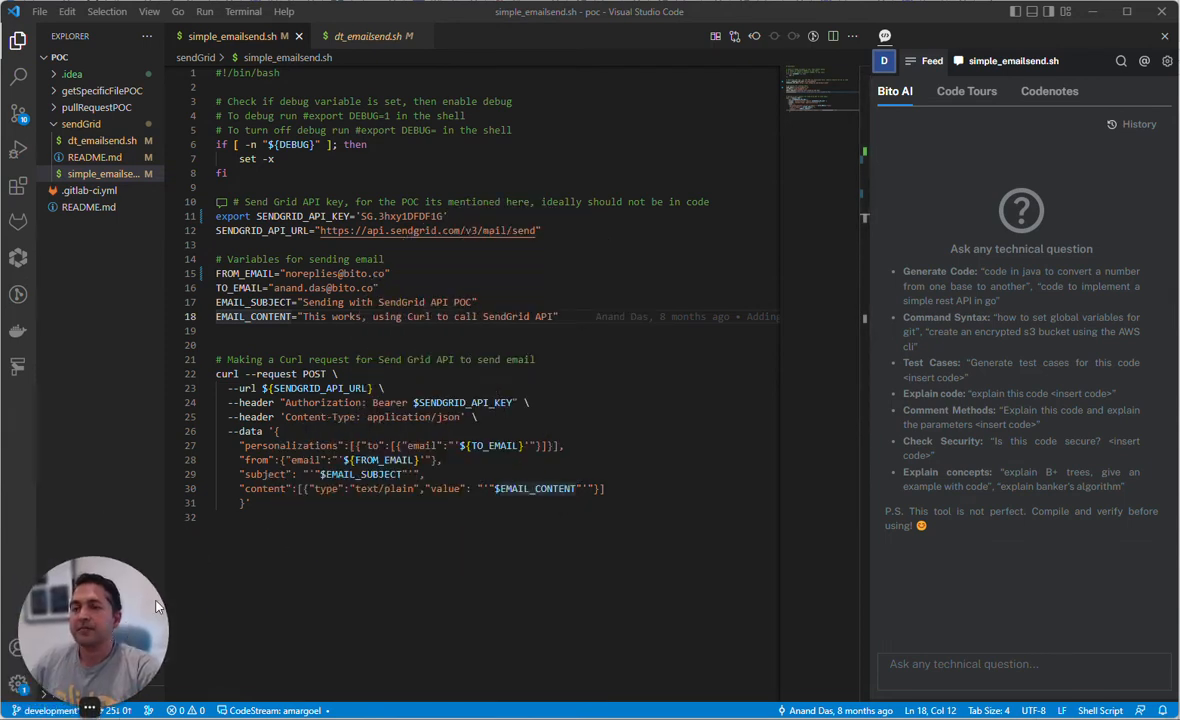
pyautogui.moveTo(914, 212)
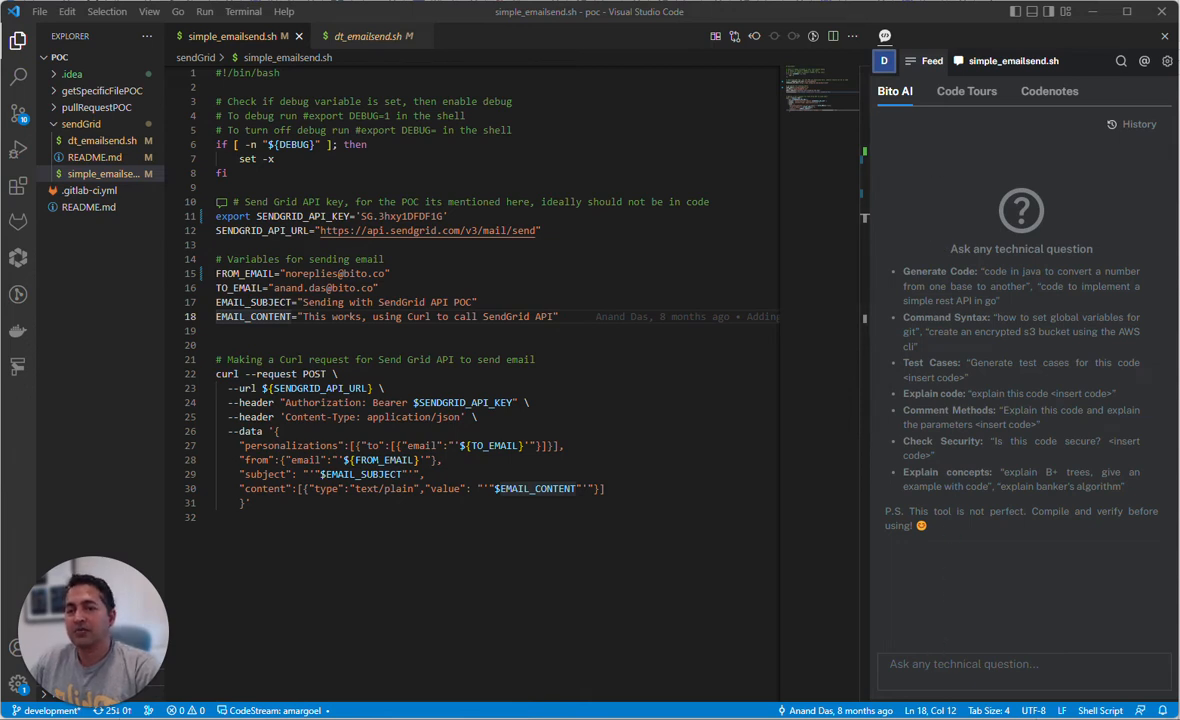
pyautogui.write('java code to convert')
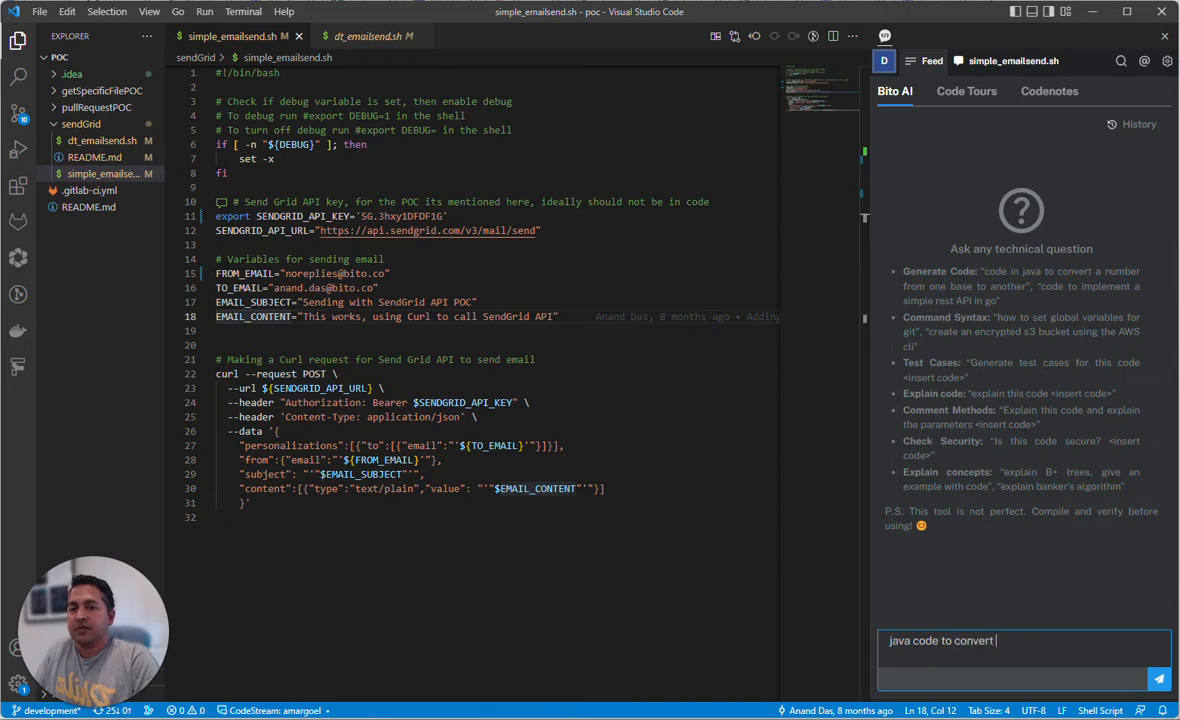
pyautogui.write('a number from')
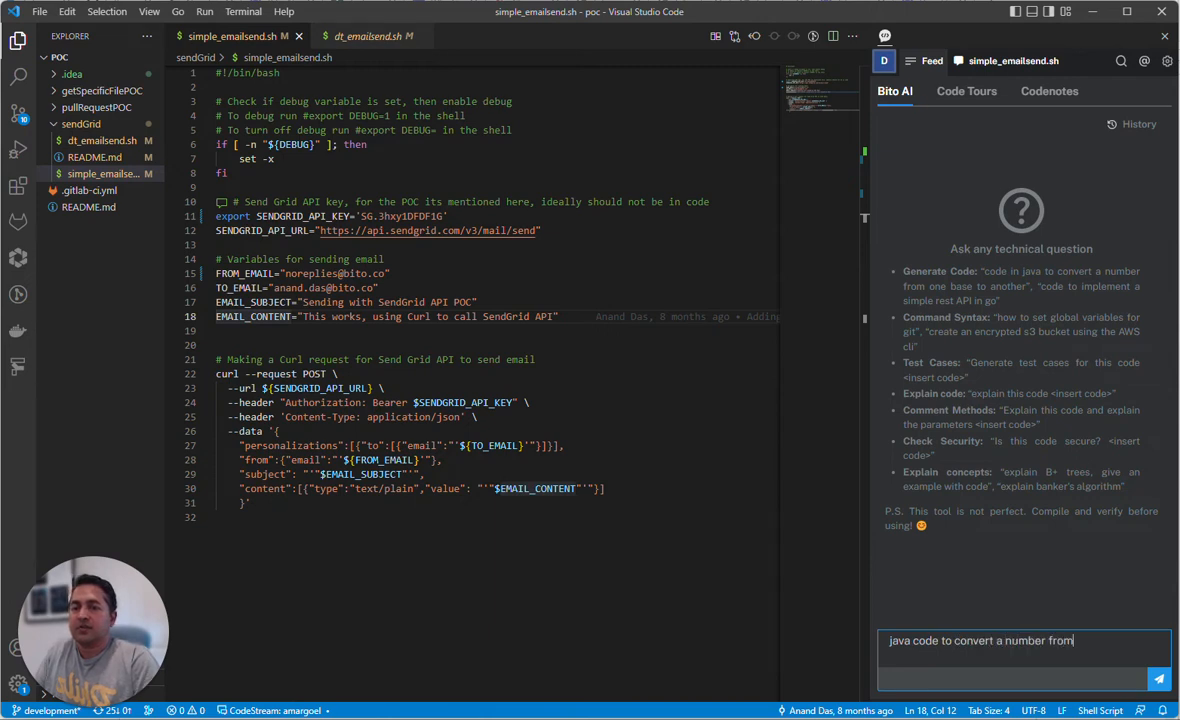
pyautogui.write('one base to anothe')
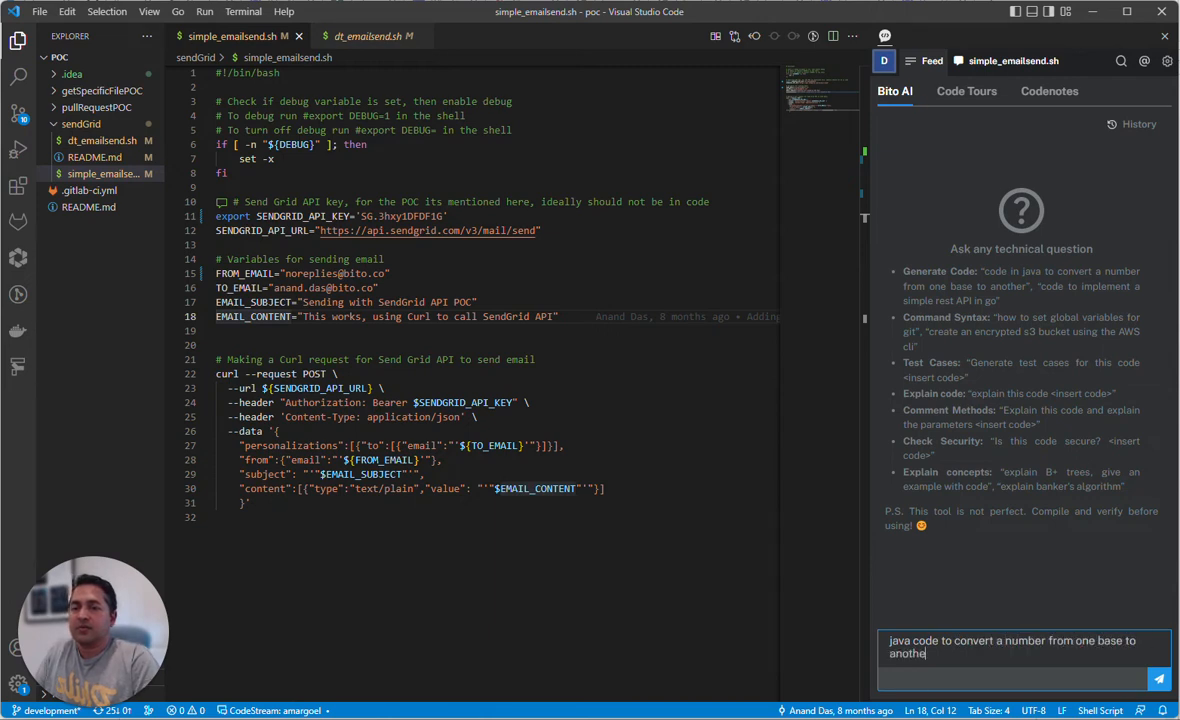
pyautogui.write('r')
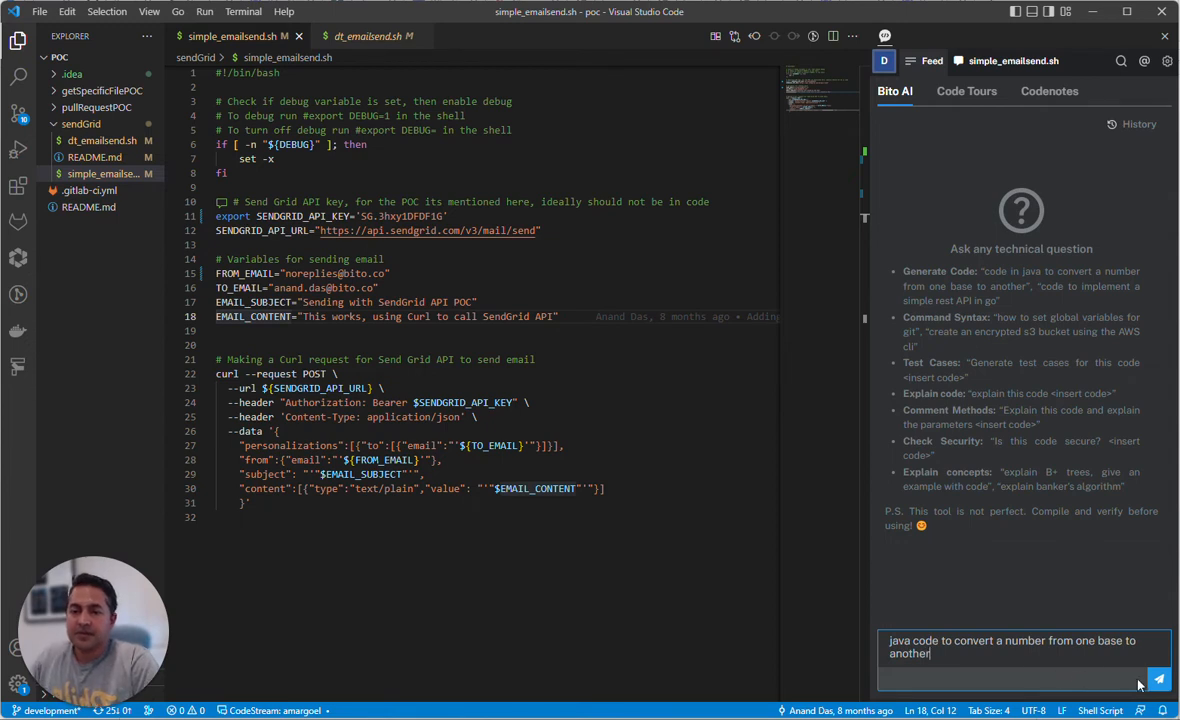
pyautogui.click(1158, 680)
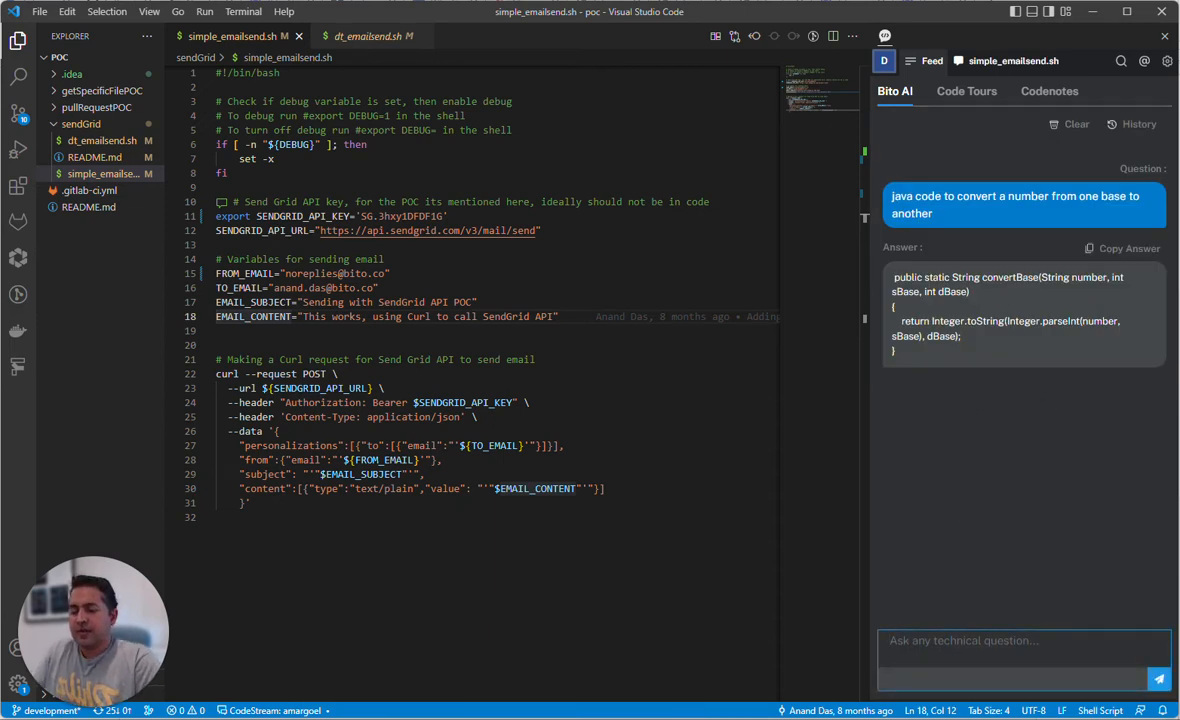
# Step: Ask Bito 'how do i create an s3 bucket from the aws cli' and get the aws s3 mb command
pyautogui.write('how do i crate')
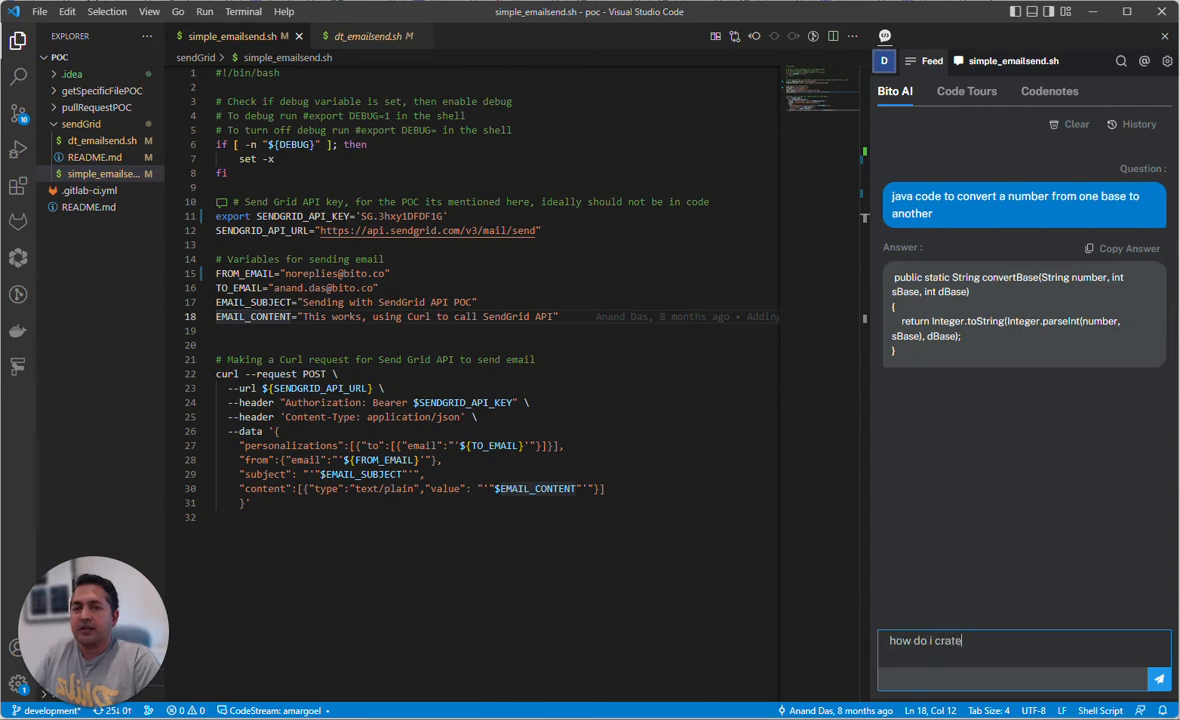
pyautogui.write('e')
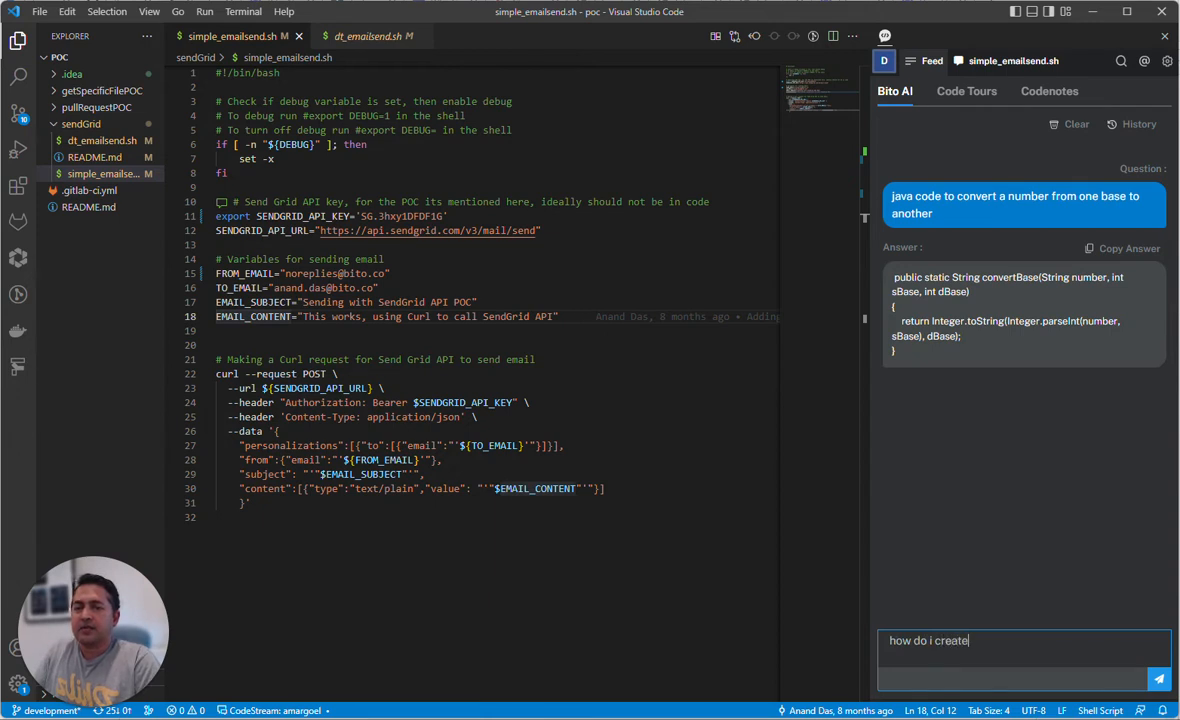
pyautogui.write('an s3 bucket')
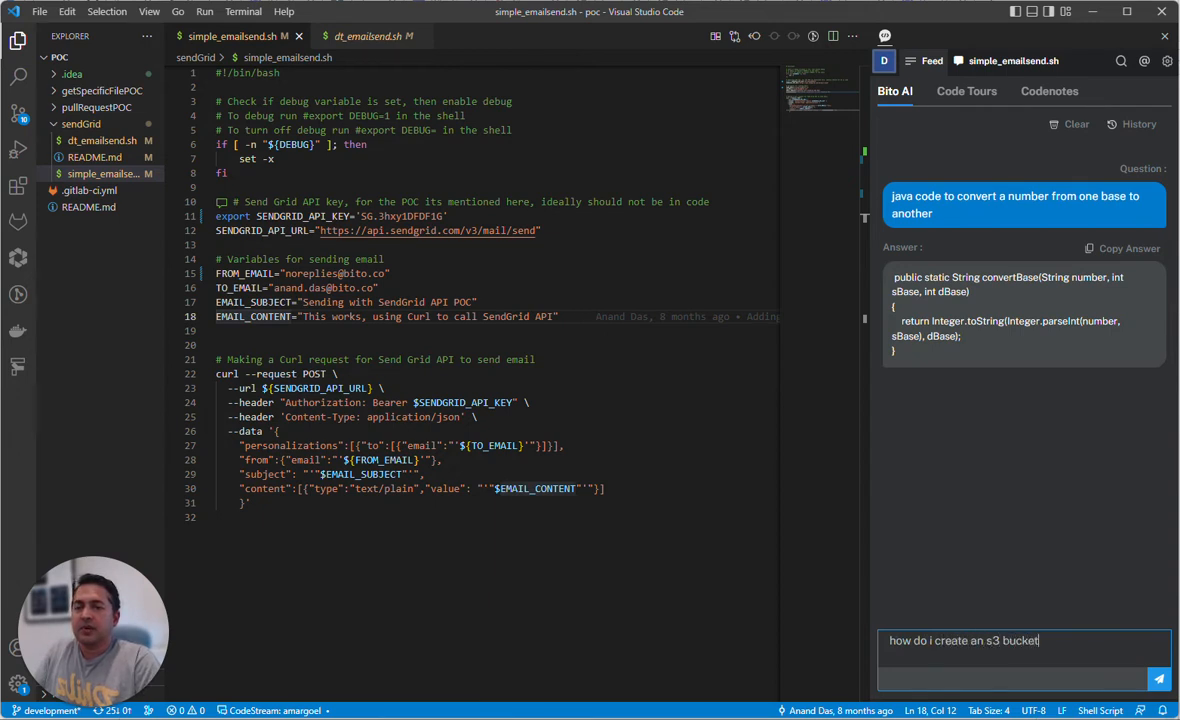
pyautogui.write('from the aws cli')
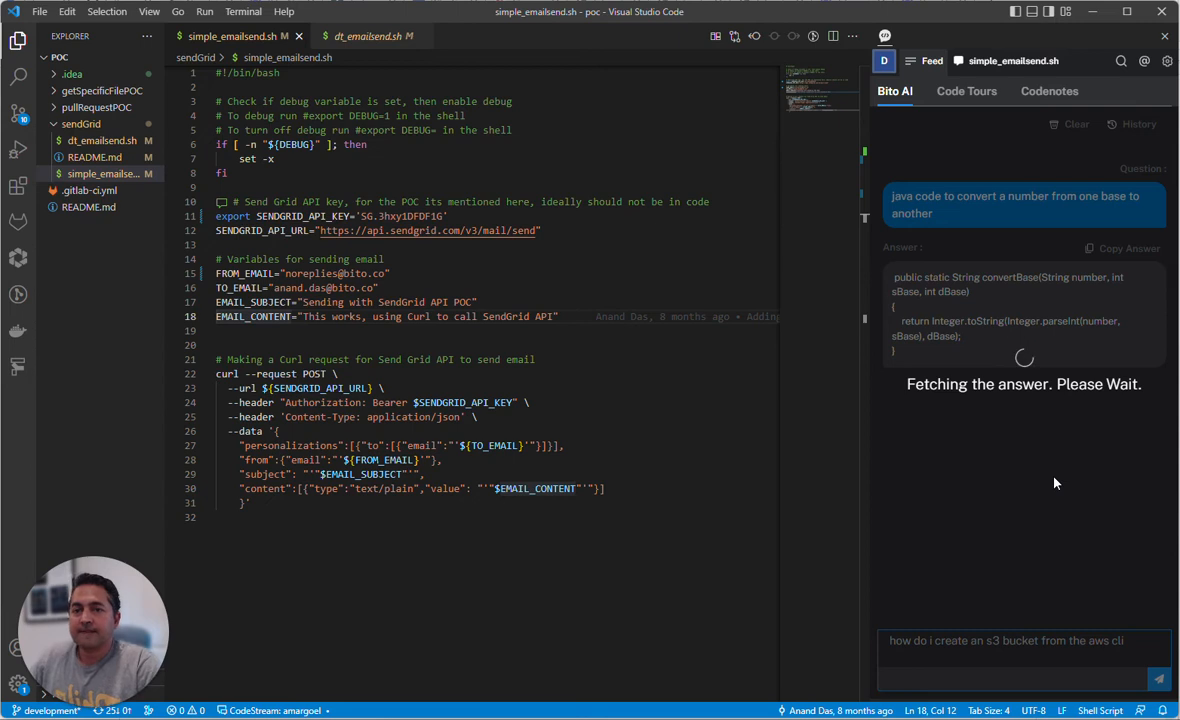
pyautogui.click(1158, 680)
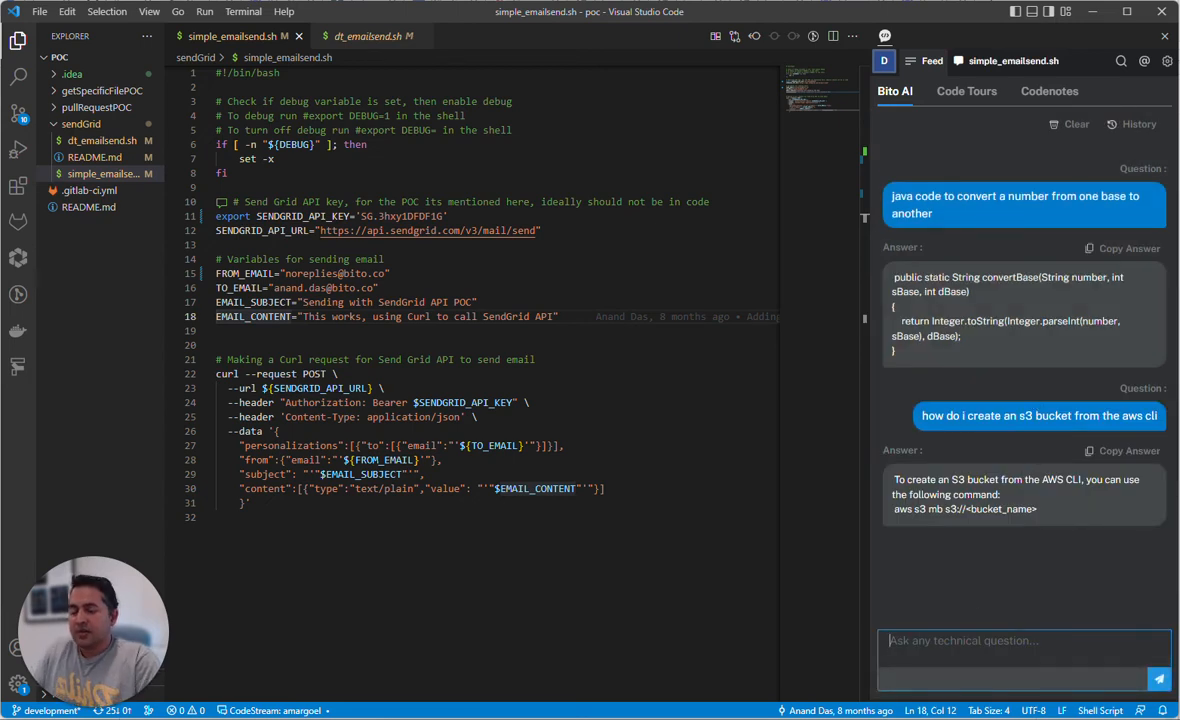
# Step: Ask Bito 'explain what a b+ tree is' and get its balanced-search-tree explanation
pyautogui.write('explain awhat a b')
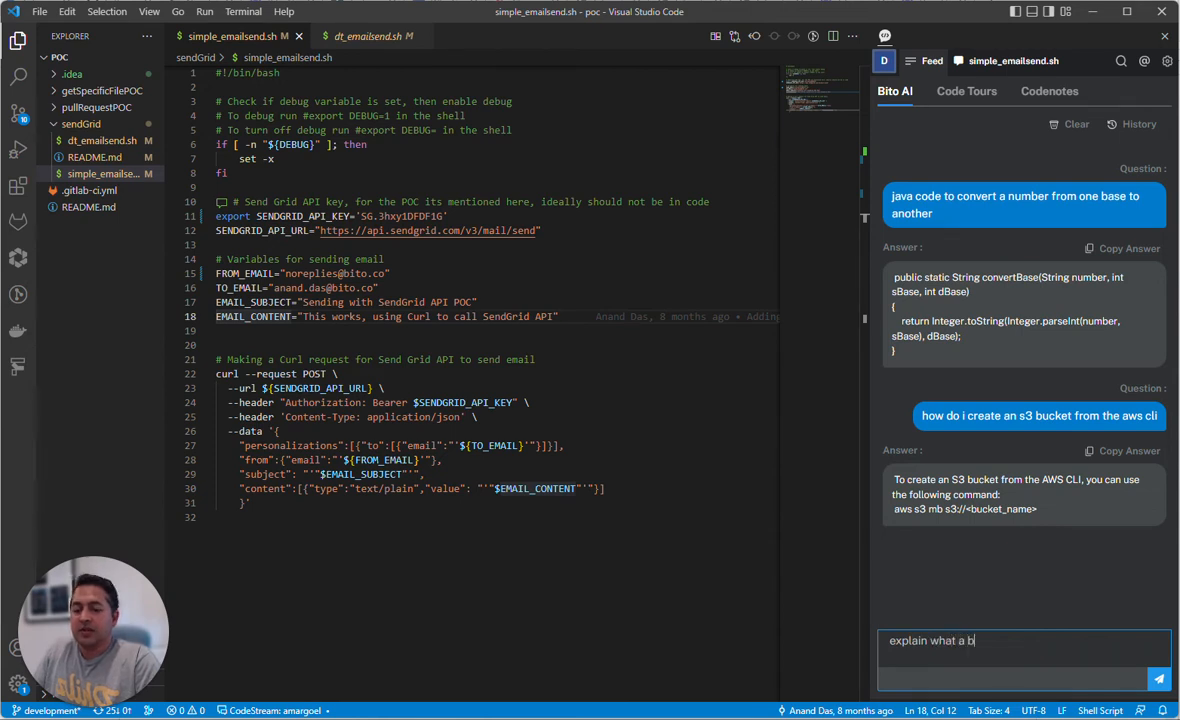
pyautogui.write('+ tree is,')
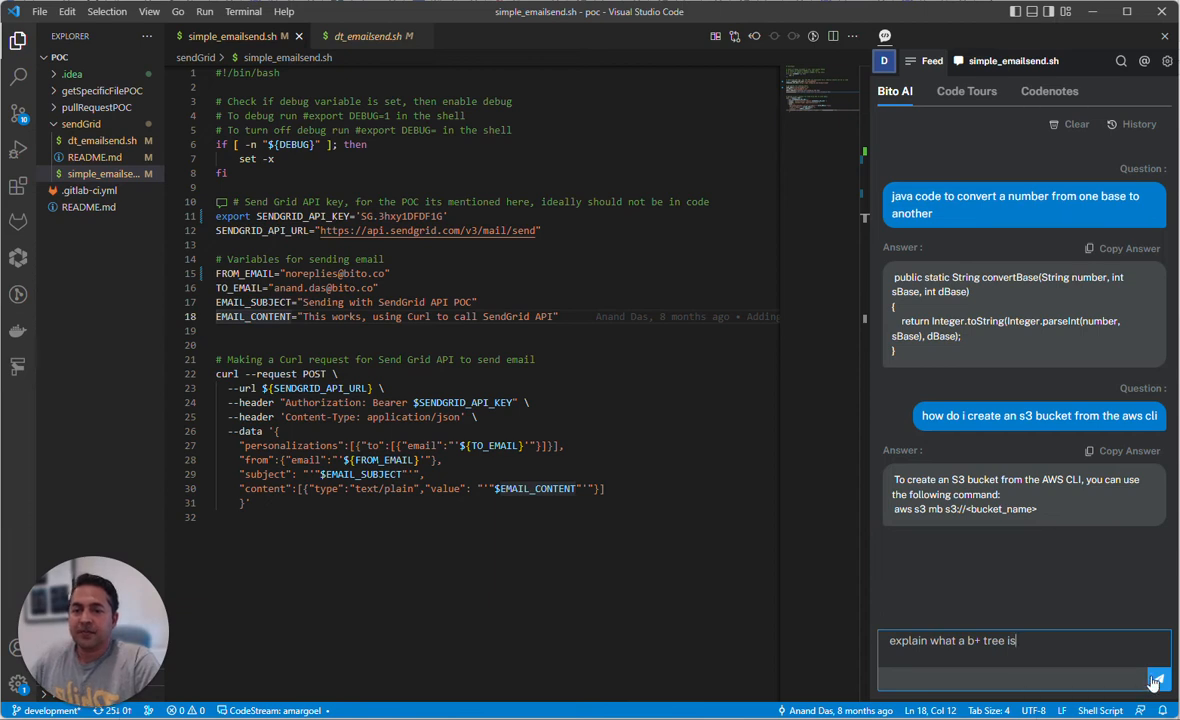
pyautogui.click(1156, 680)
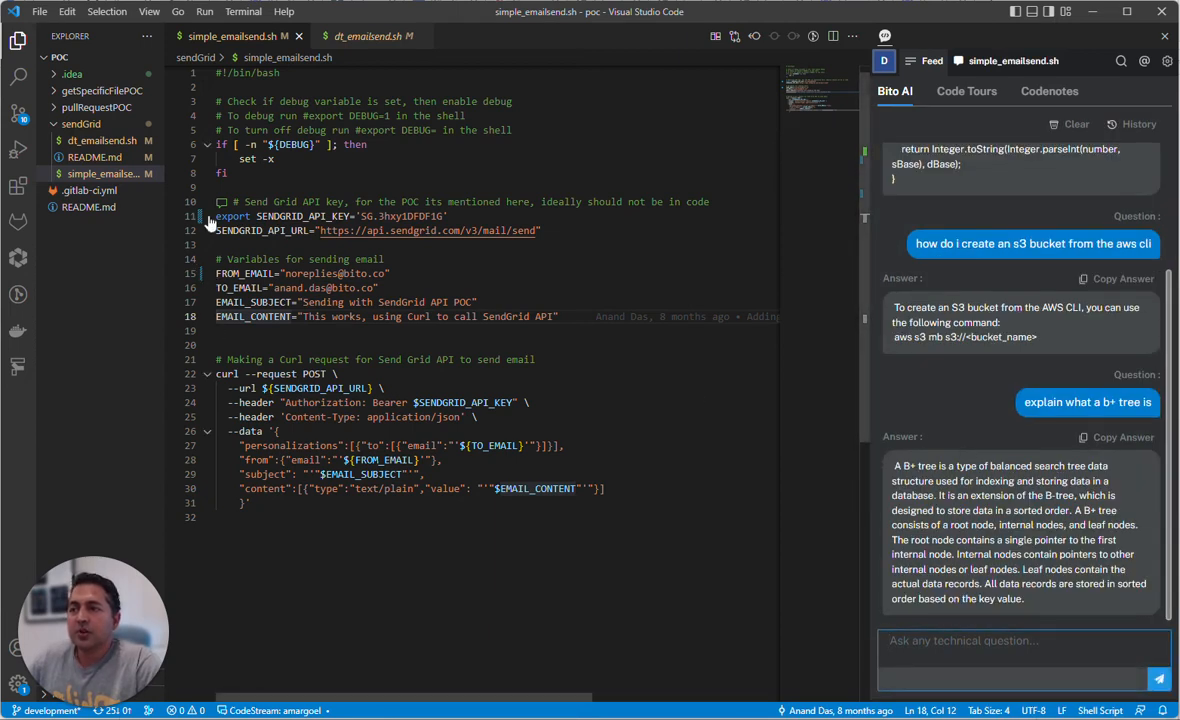
# Step: Have Bito explain the SendGrid script, describing its curl POST request sending a plain-text email
pyautogui.click(218, 272)
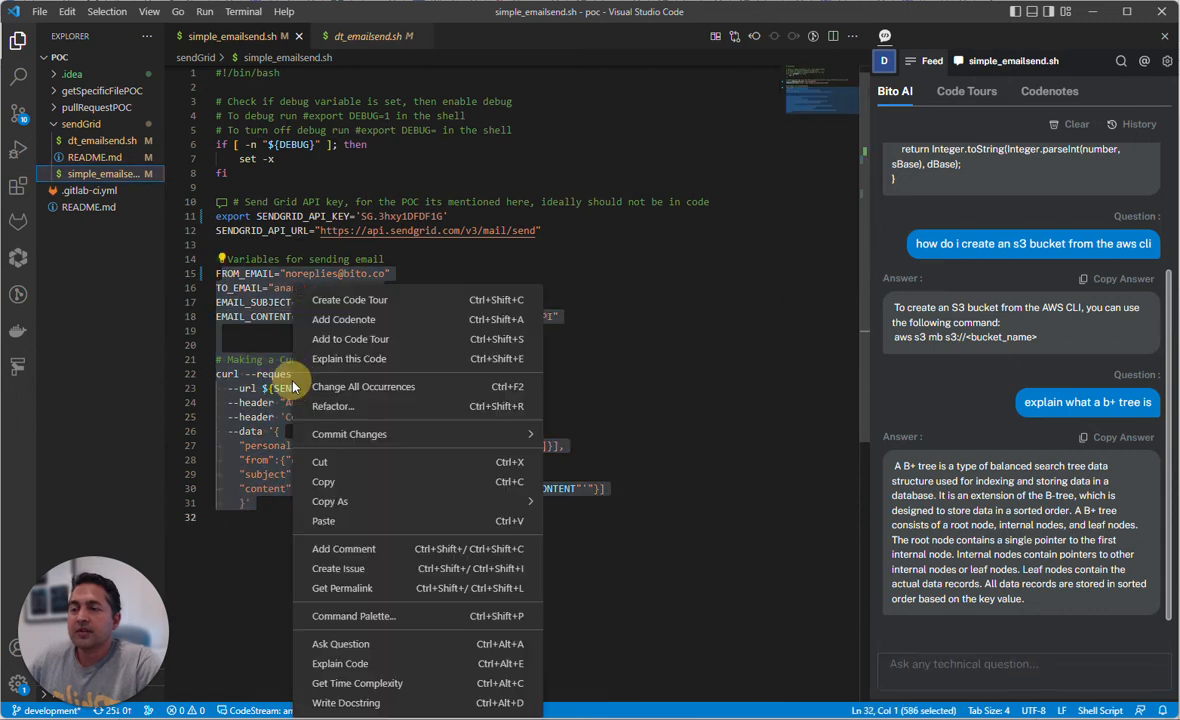
pyautogui.moveTo(348, 358)
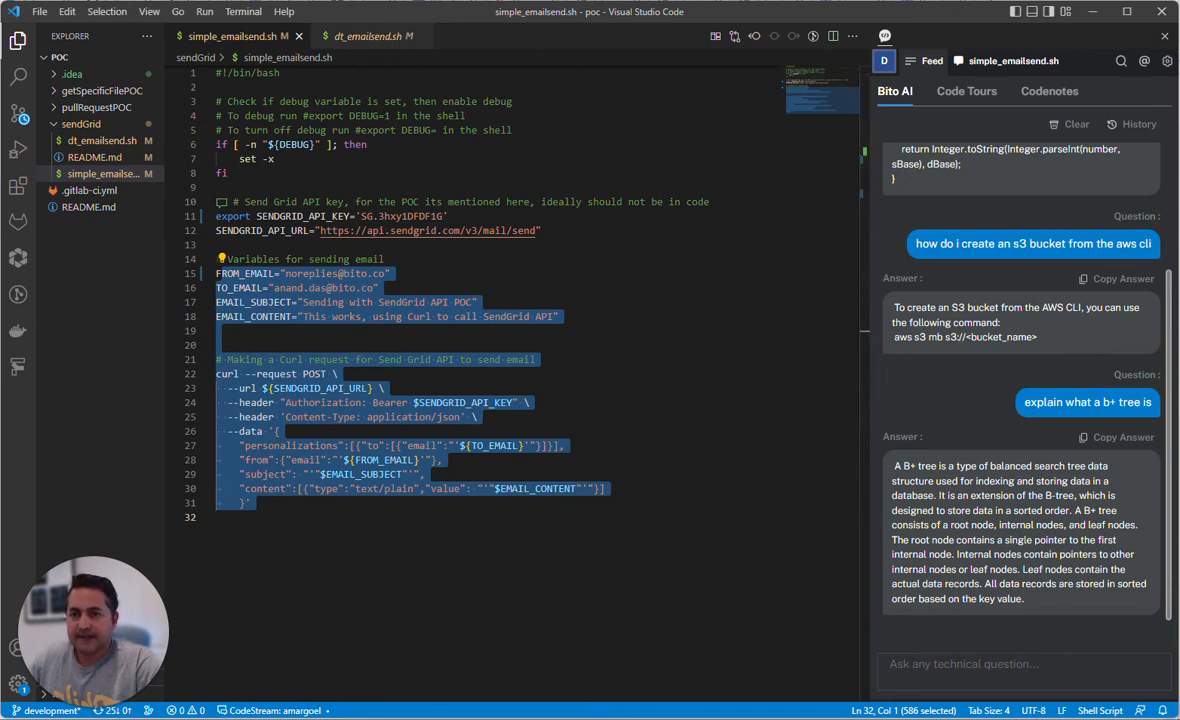
pyautogui.click(1160, 680)
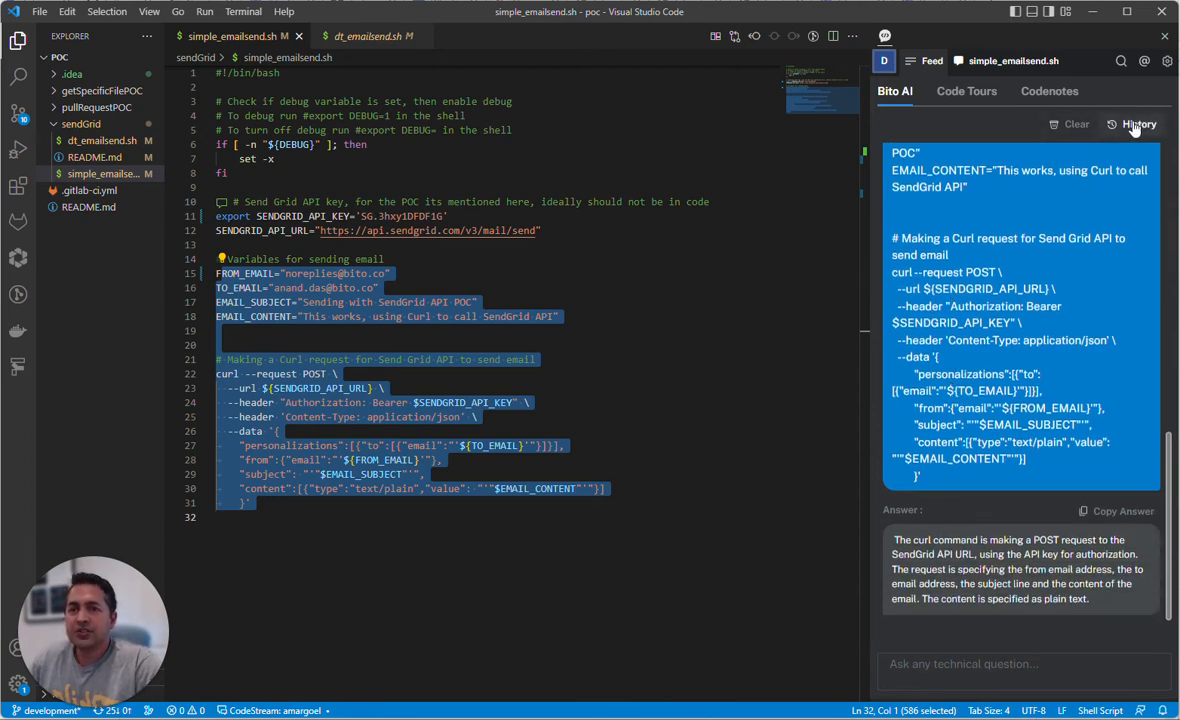
# Step: View Bito's history listing earlier questions and answers with timestamps
pyautogui.click(1138, 124)
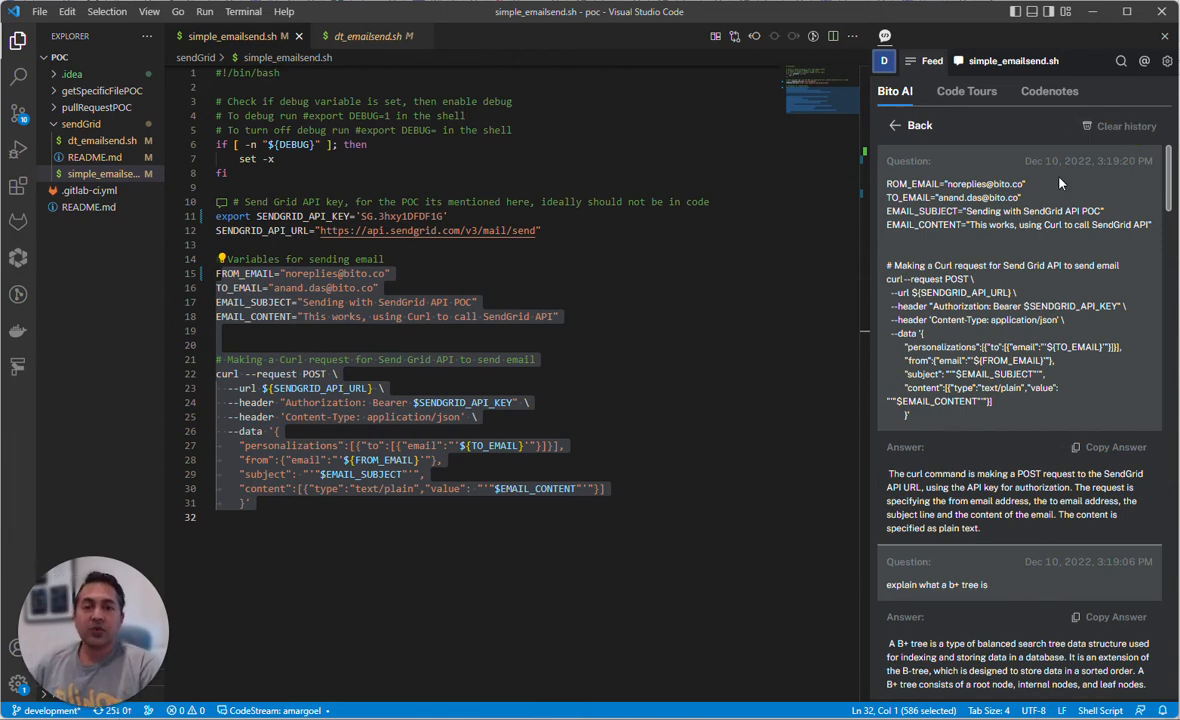
pyautogui.moveTo(1072, 304)
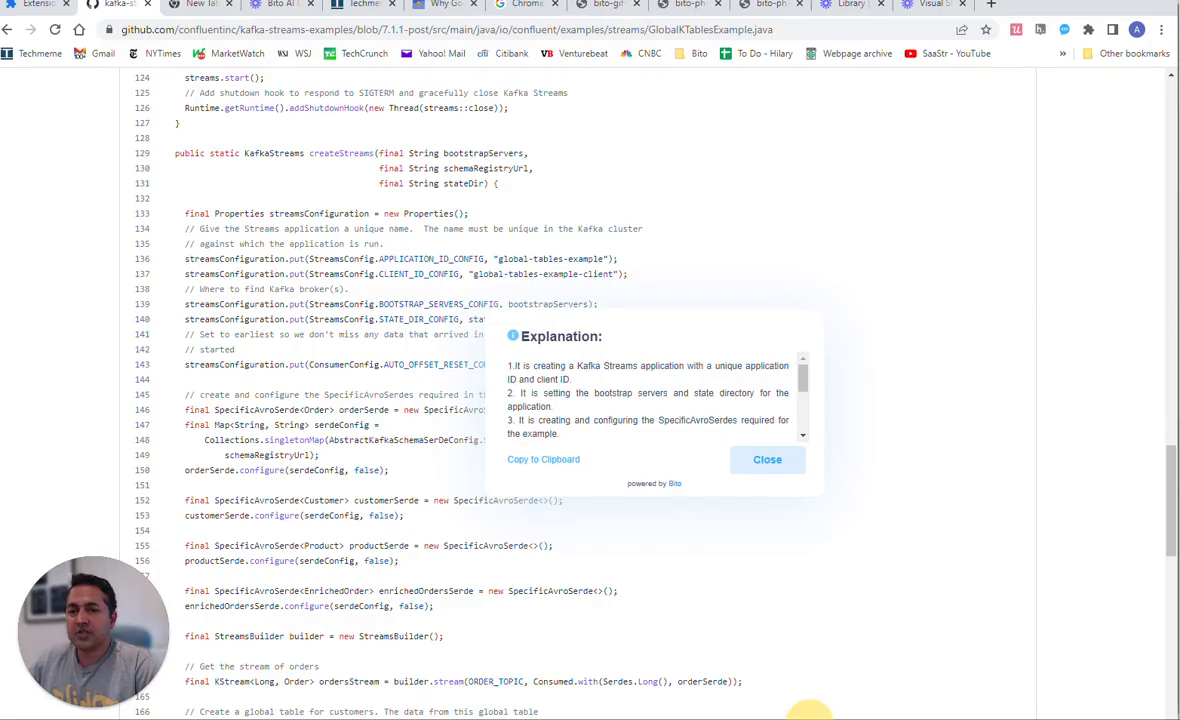
pyautogui.moveTo(770, 284)
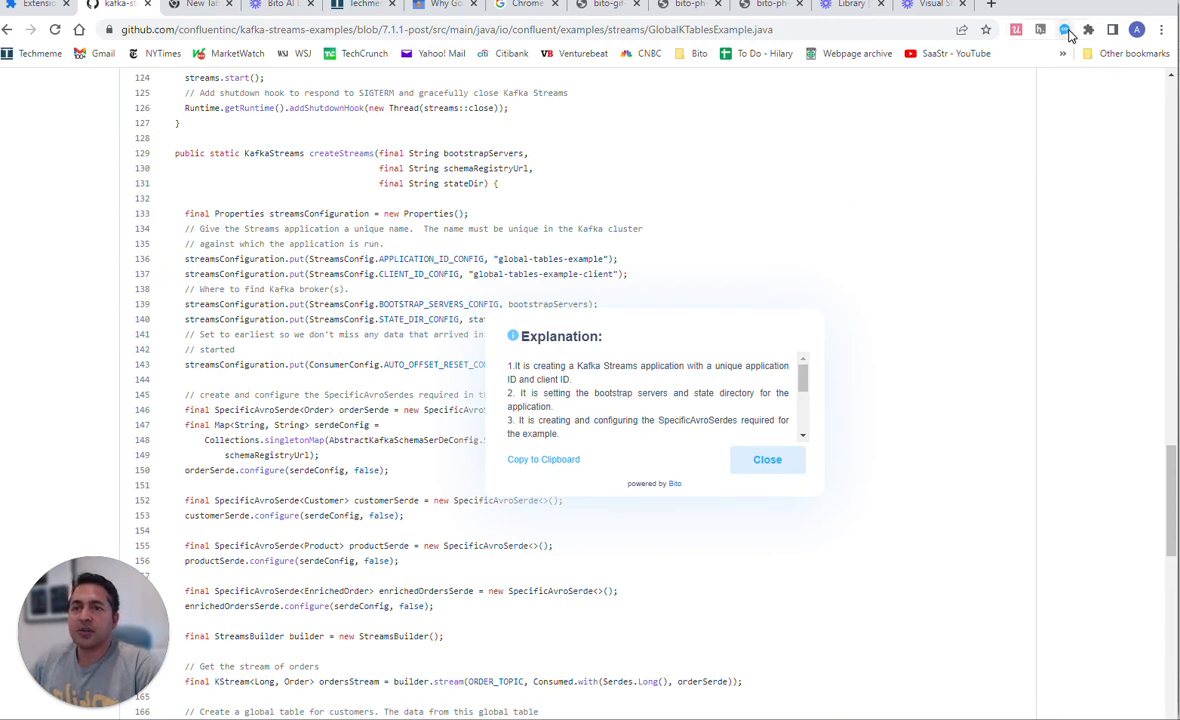
# Step: Bring up the Bito Chrome extension's AI Assistant question box over the GitHub Kafka Streams explanation
pyautogui.click(1064, 30)
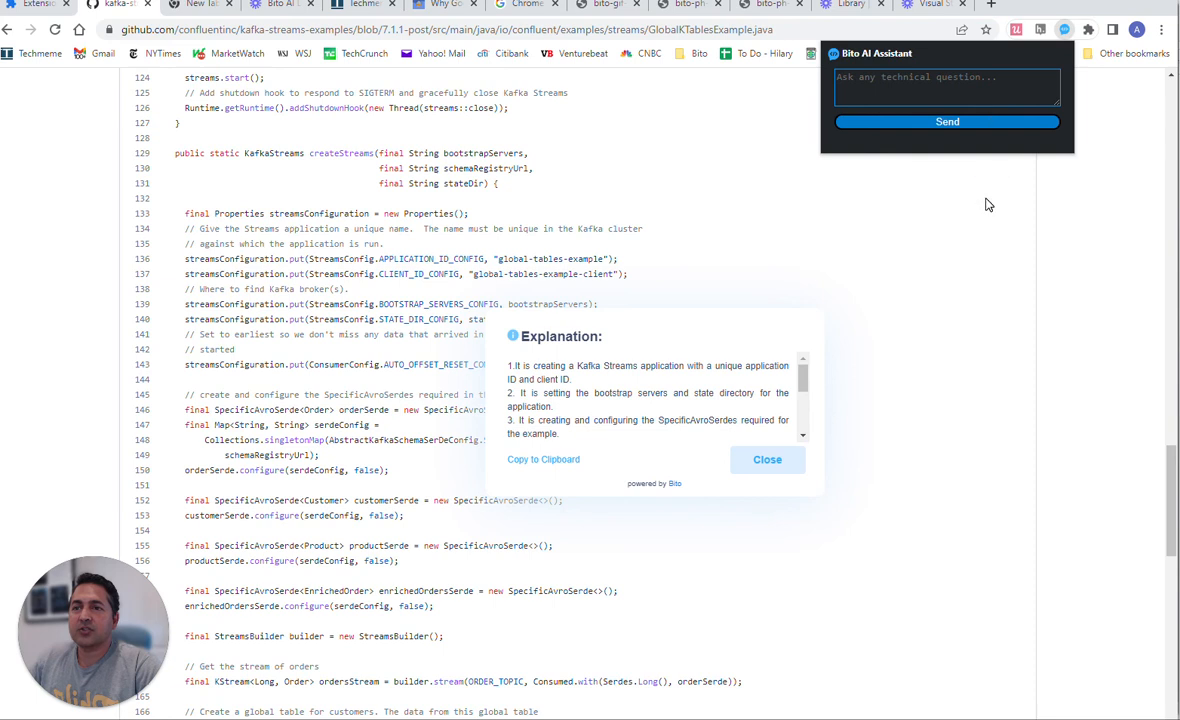